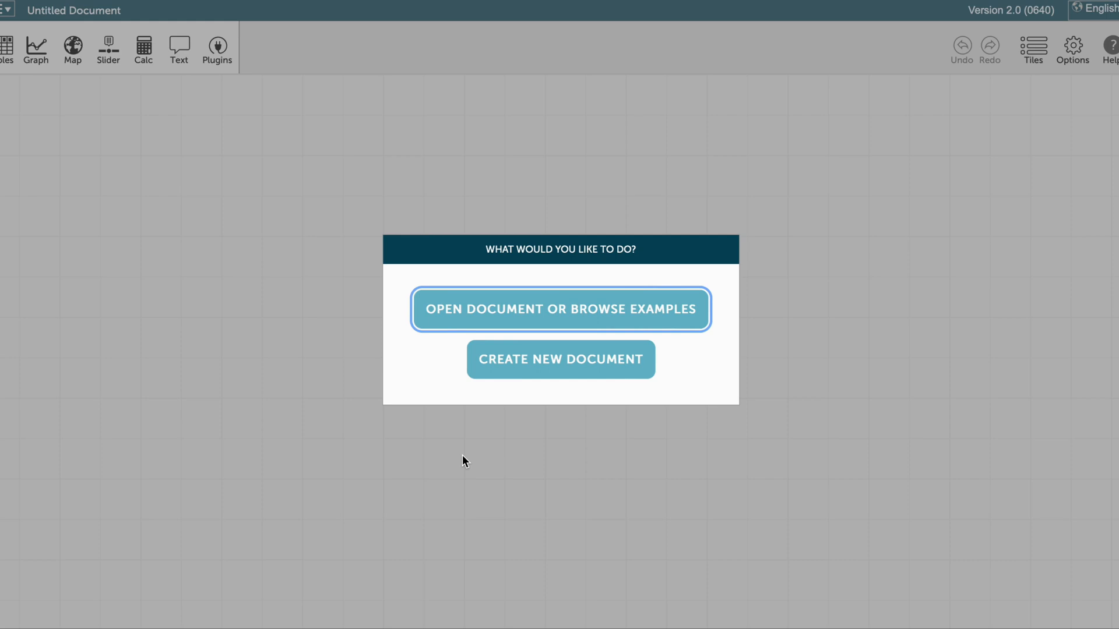
mouse_move(530, 394)
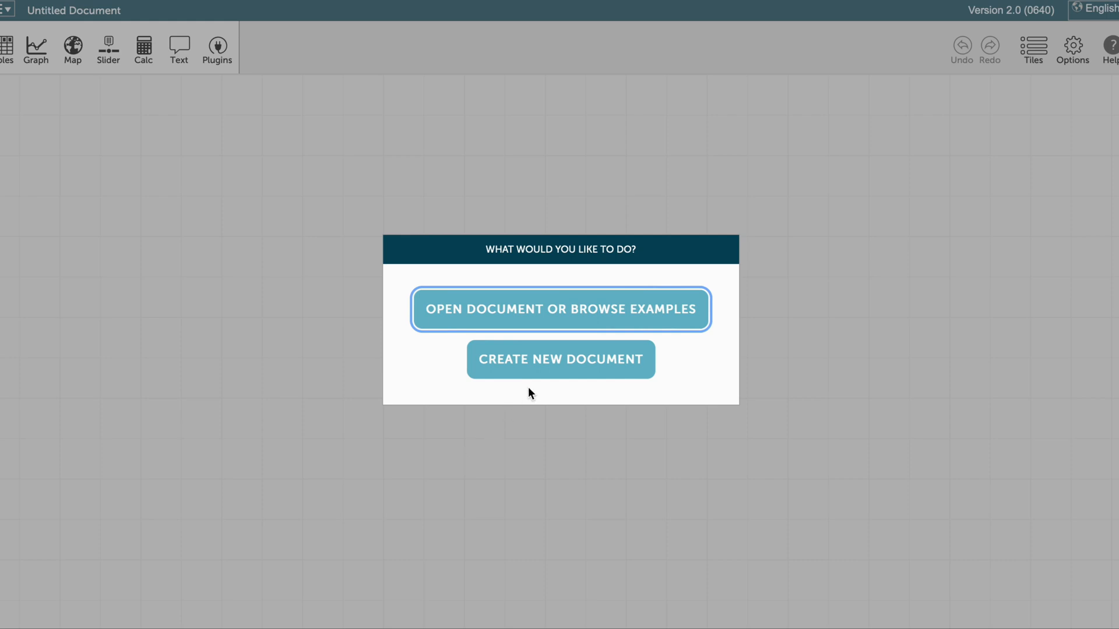
Step: Create a new blank CODAP document from the startup dialog
left_click(560, 359)
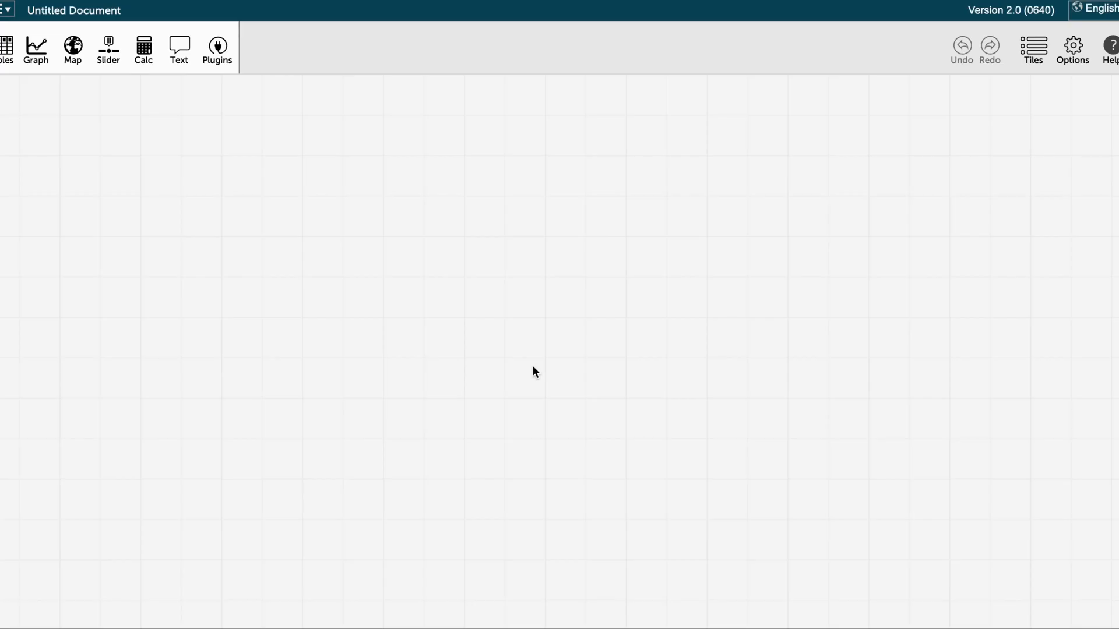
Step: Add a new table titled 'Experiment A' with attribute 'Time of Collision'
left_click(6, 48)
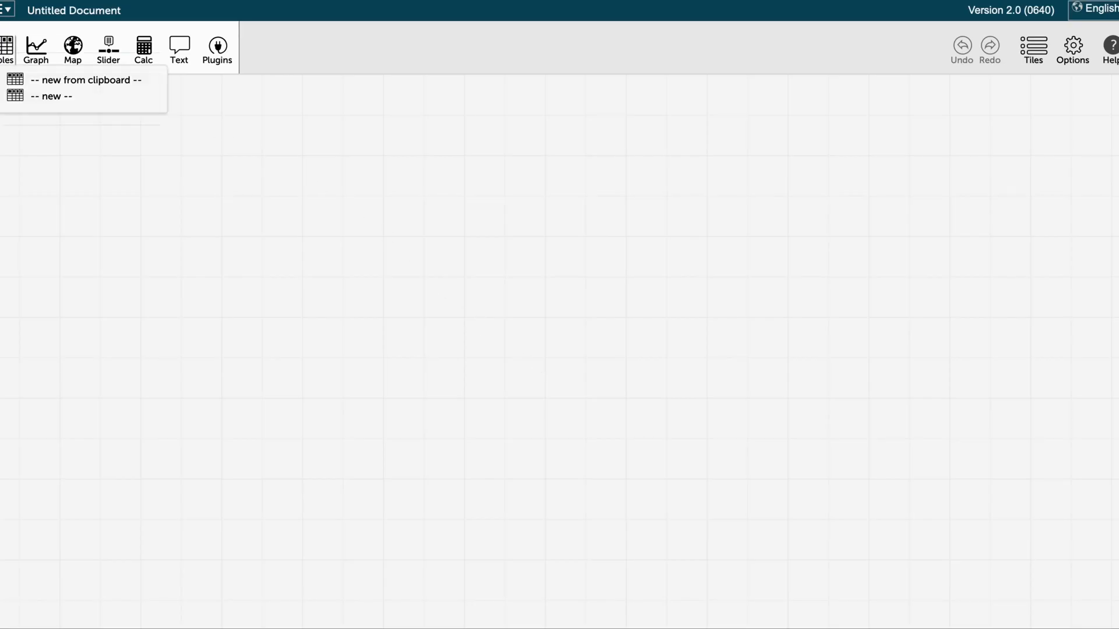
left_click(51, 96)
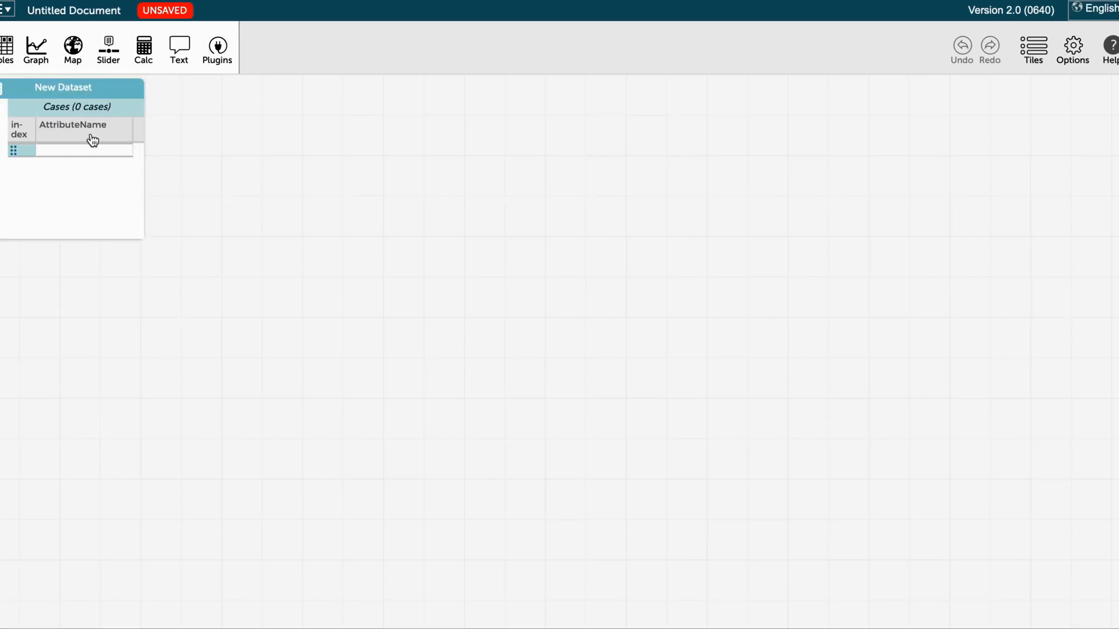
left_click(63, 86)
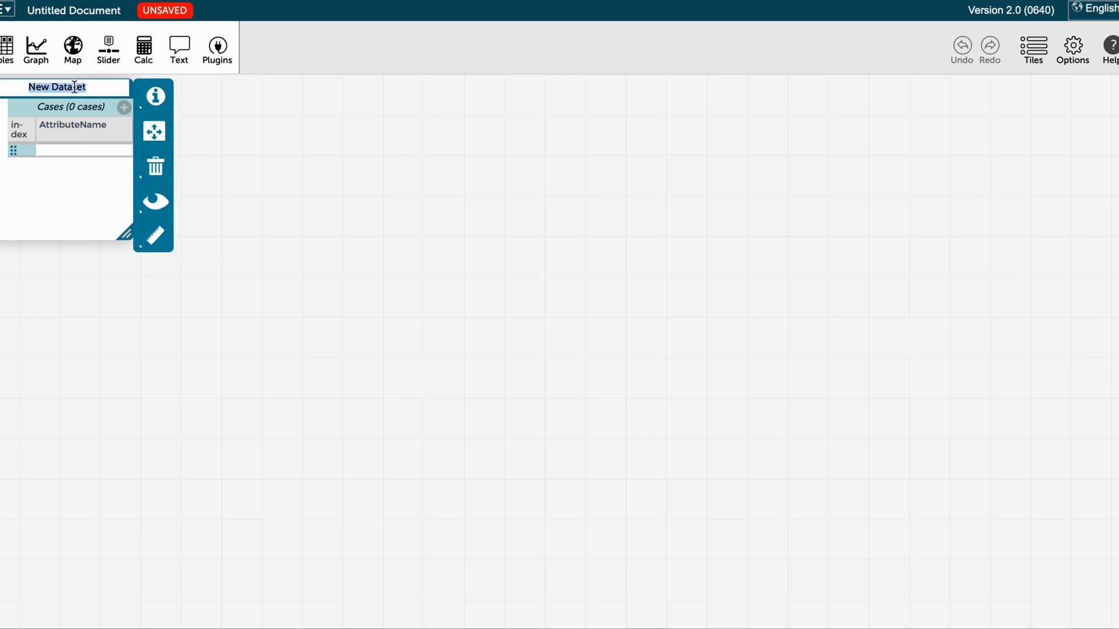
type("Experiment A")
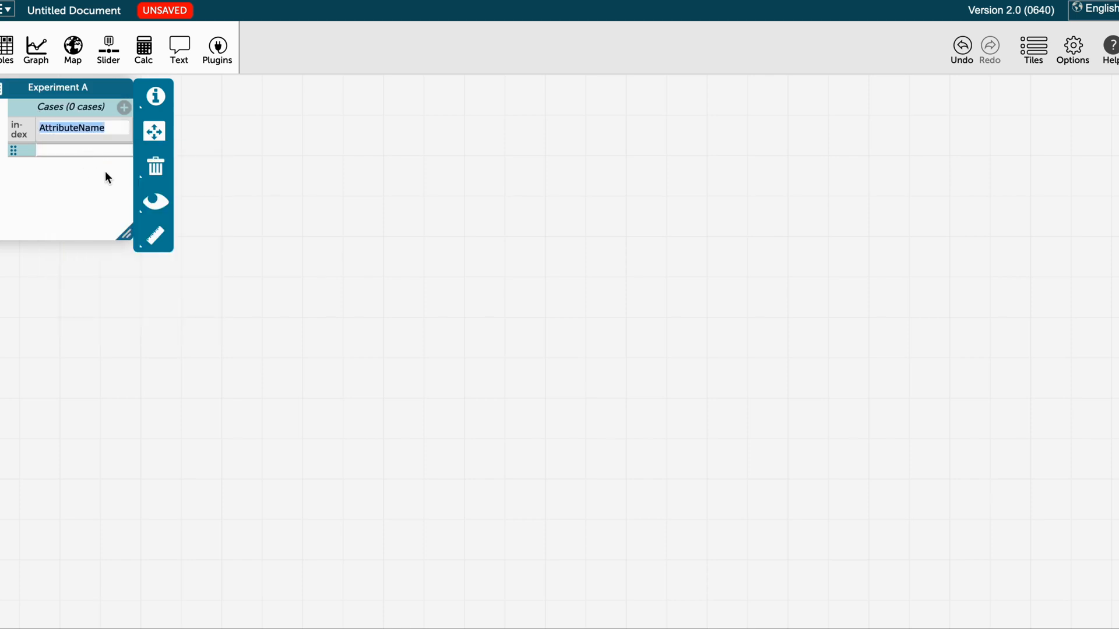
type("Time of Collision")
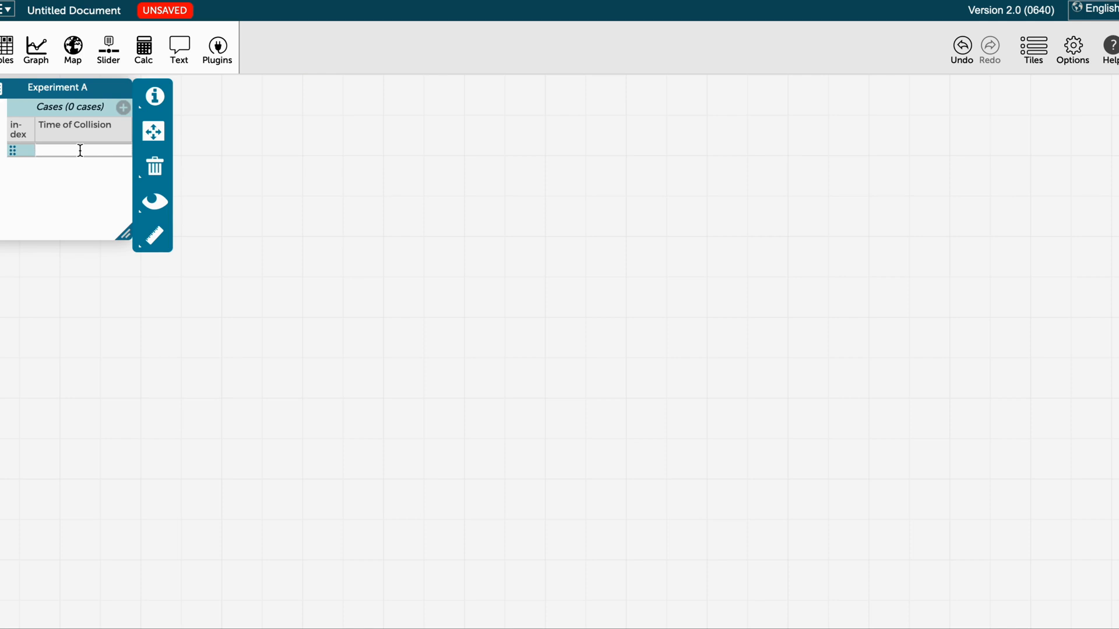
Step: Enter eleven collision times from 0.68 through 0.58, ending with 1.12
type("0.6")
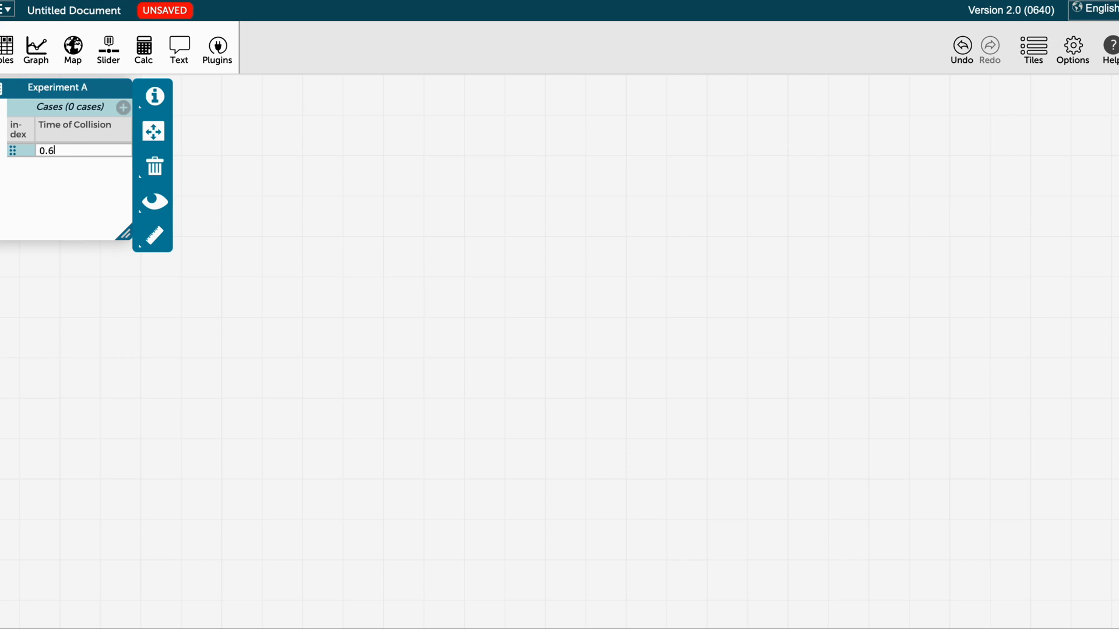
key("Return")
type("0")
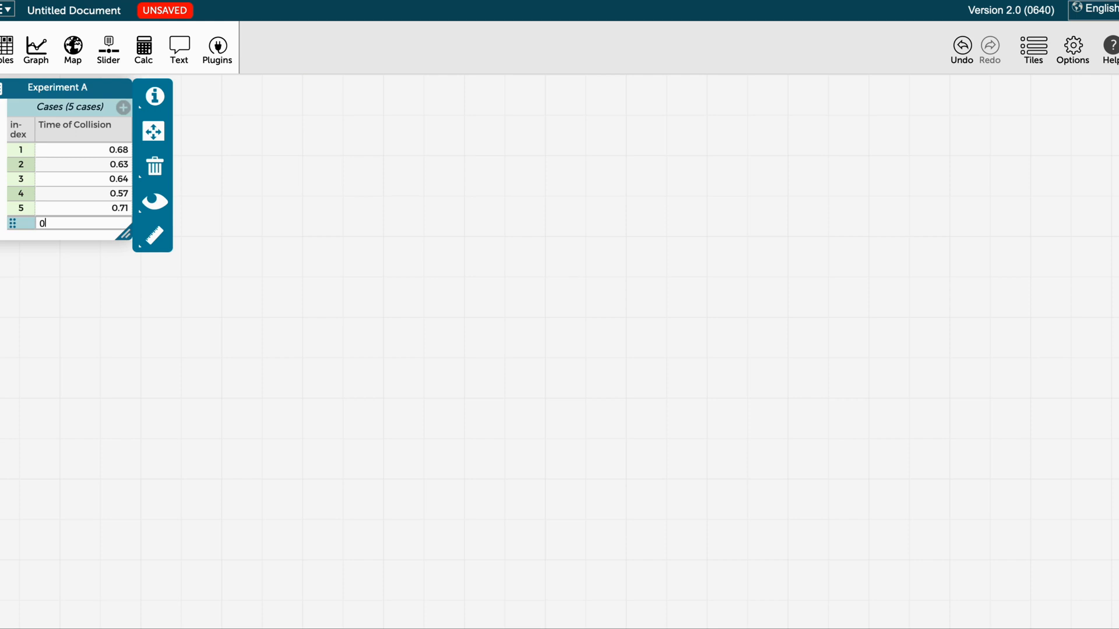
key("Return")
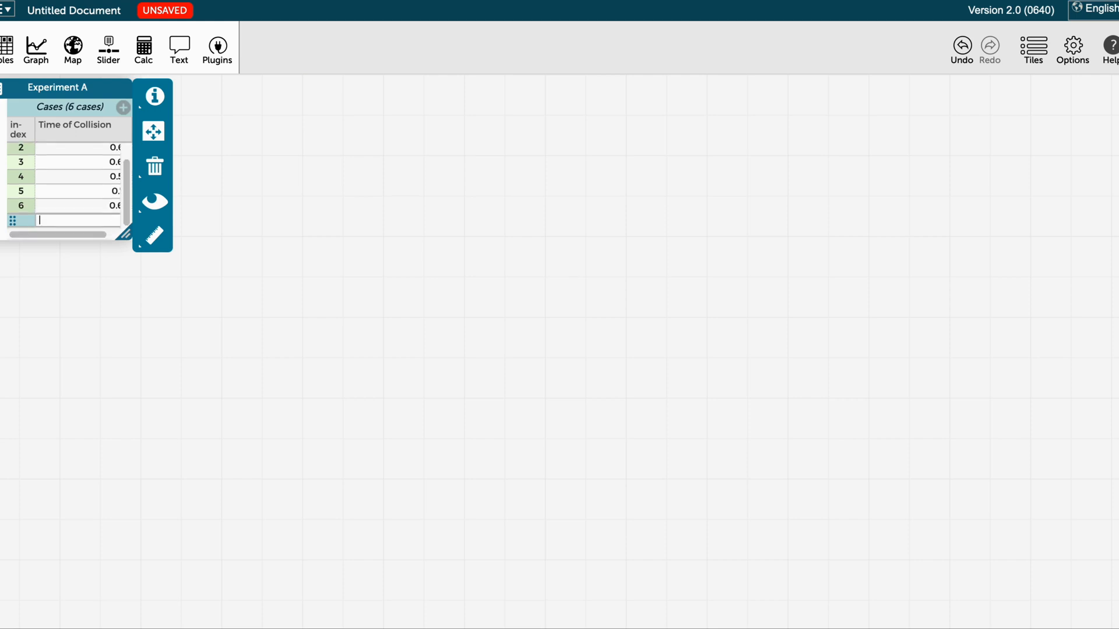
type("o")
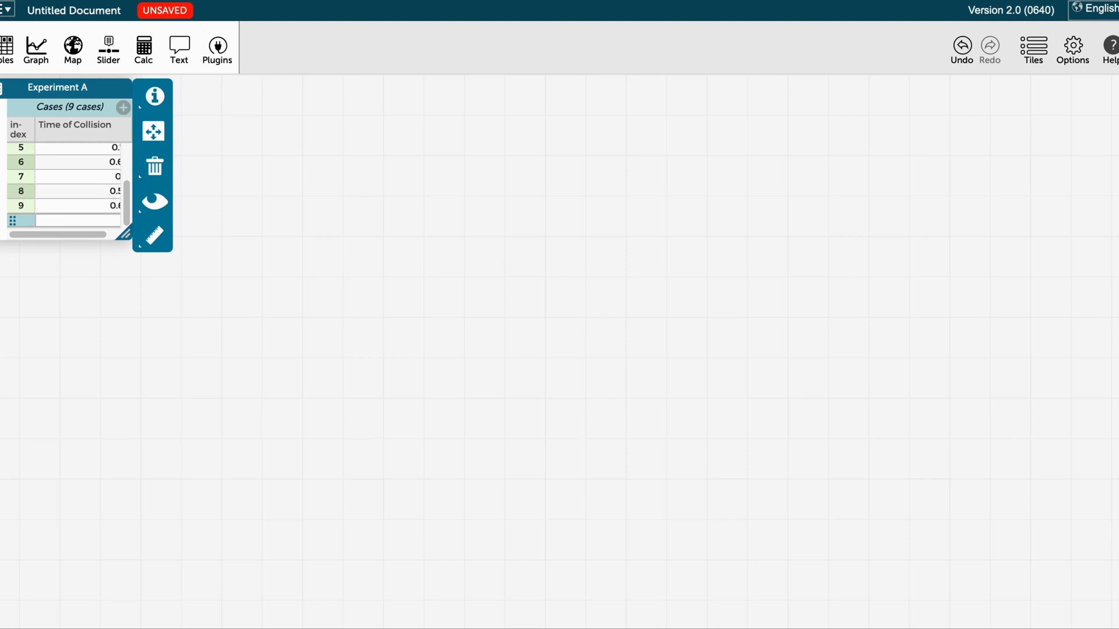
type("0.58")
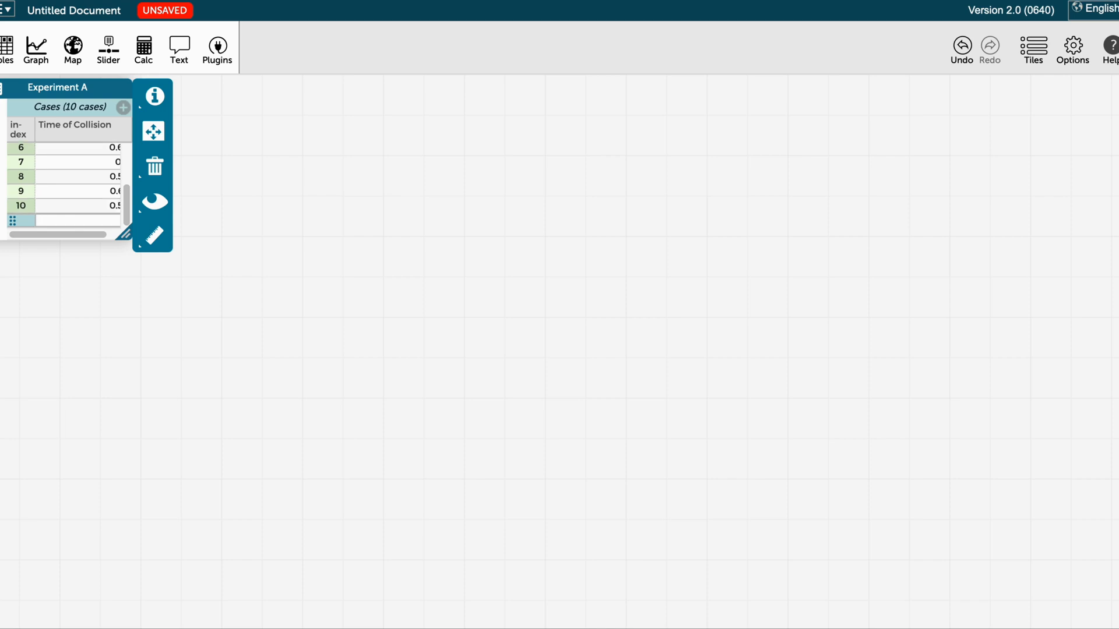
type("1.12")
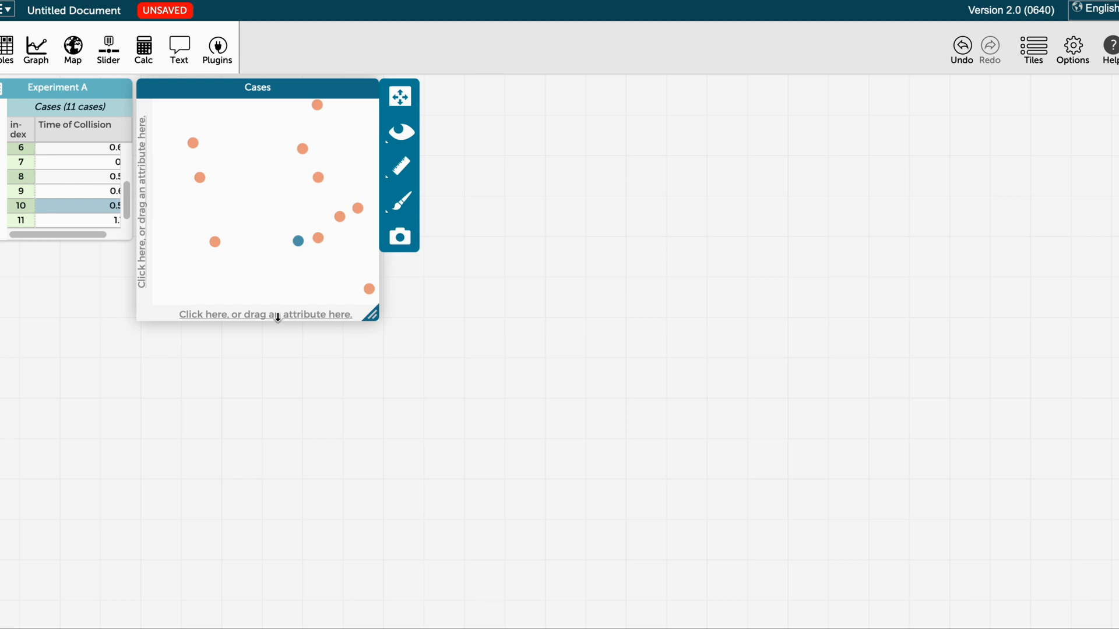
Step: Put Time of Collision on the graph's horizontal axis as a dot plot
left_click(267, 315)
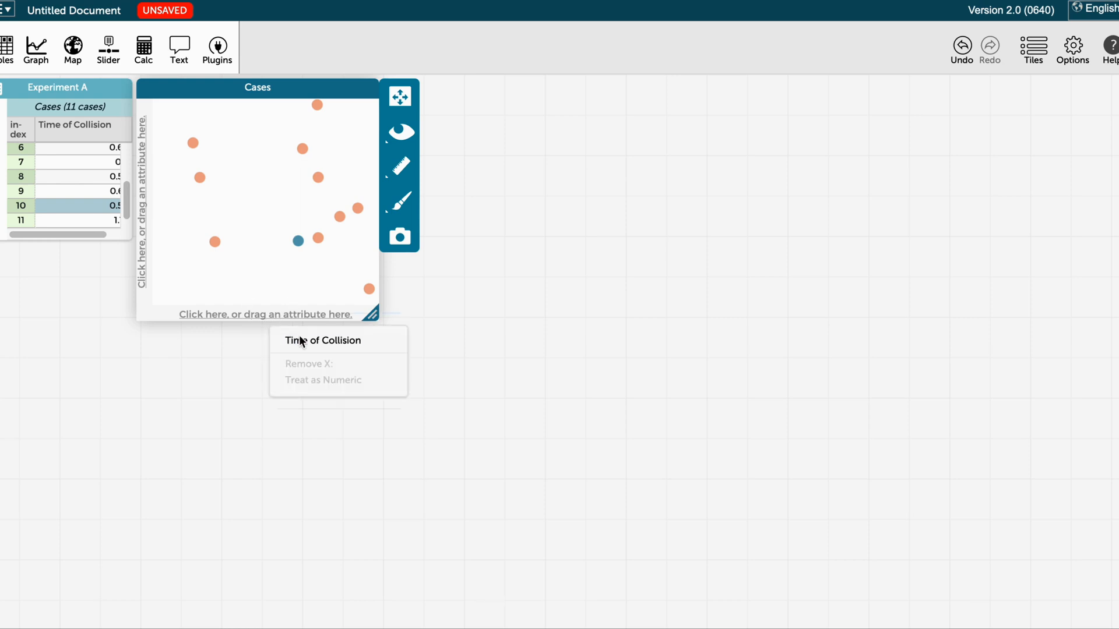
mouse_move(322, 341)
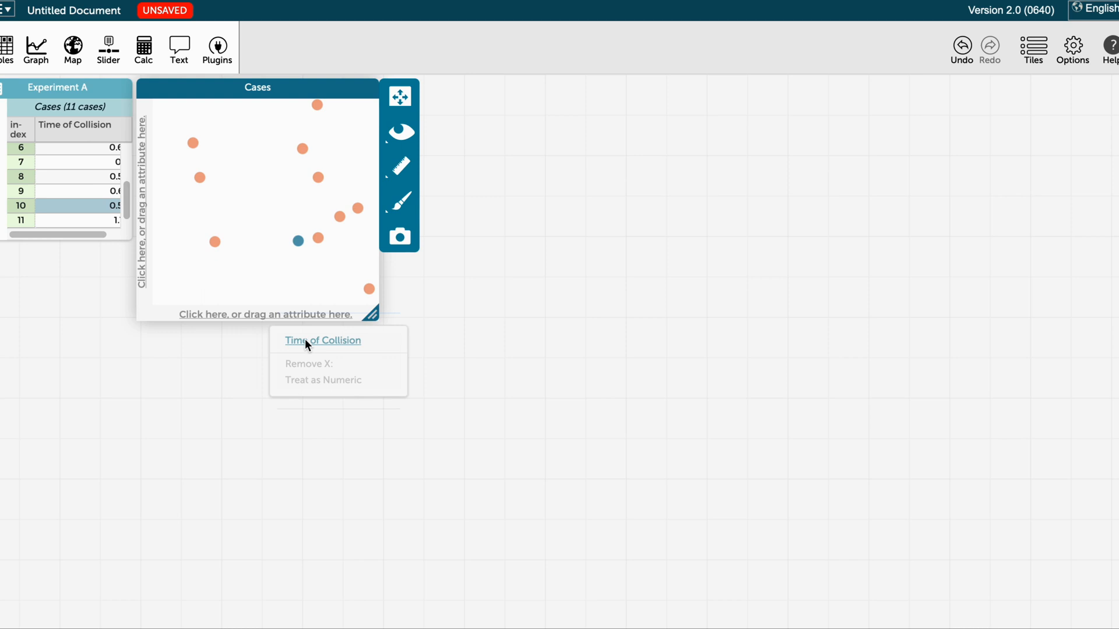
left_click(322, 340)
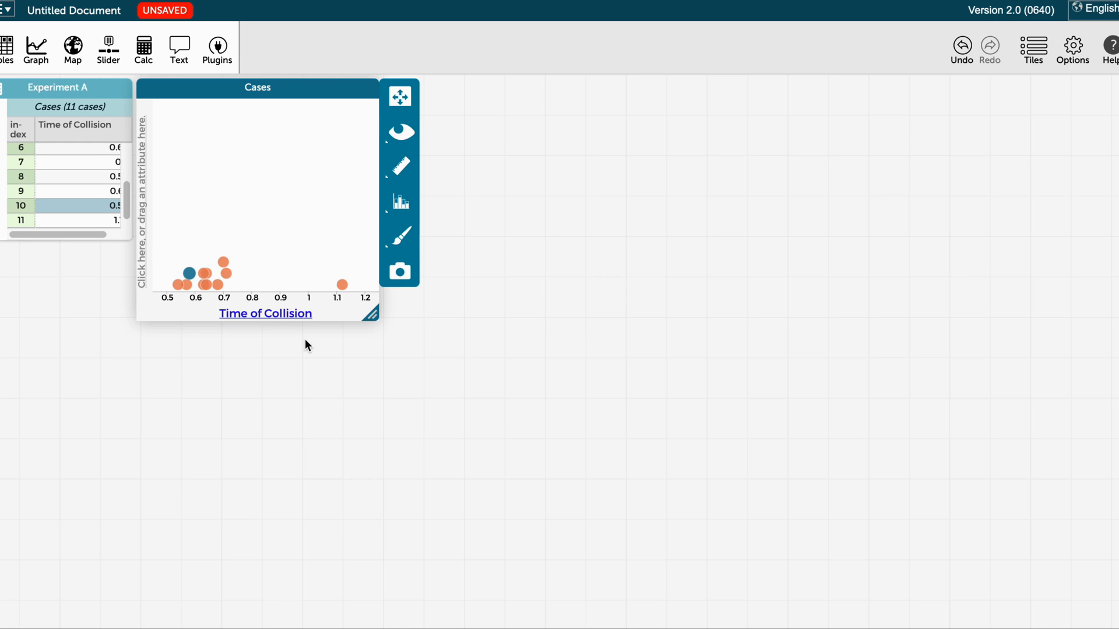
mouse_move(175, 285)
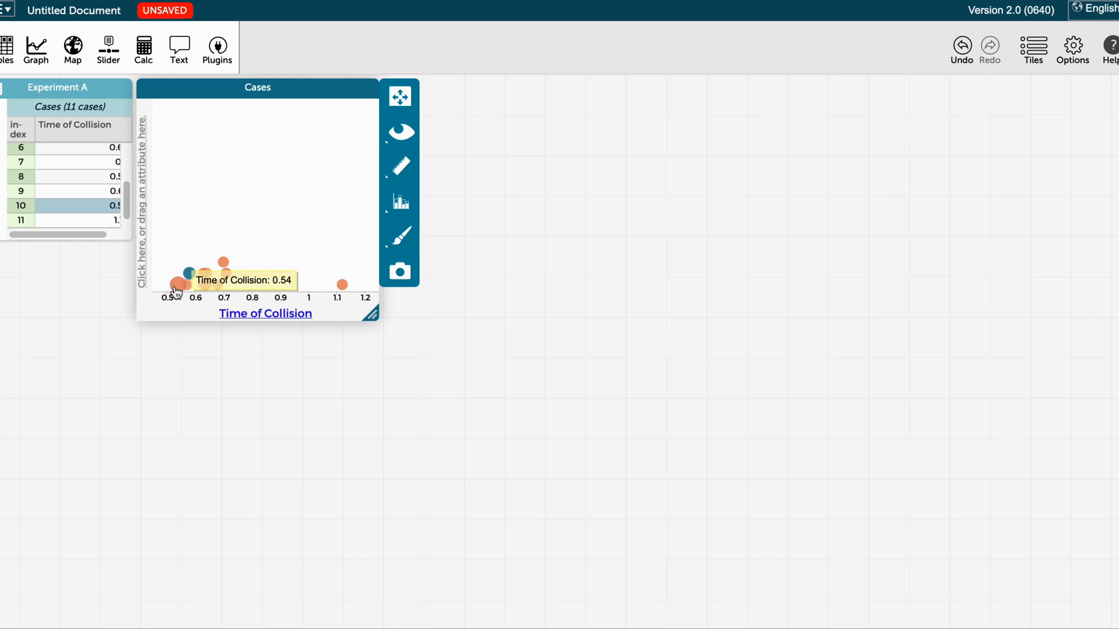
mouse_move(401, 166)
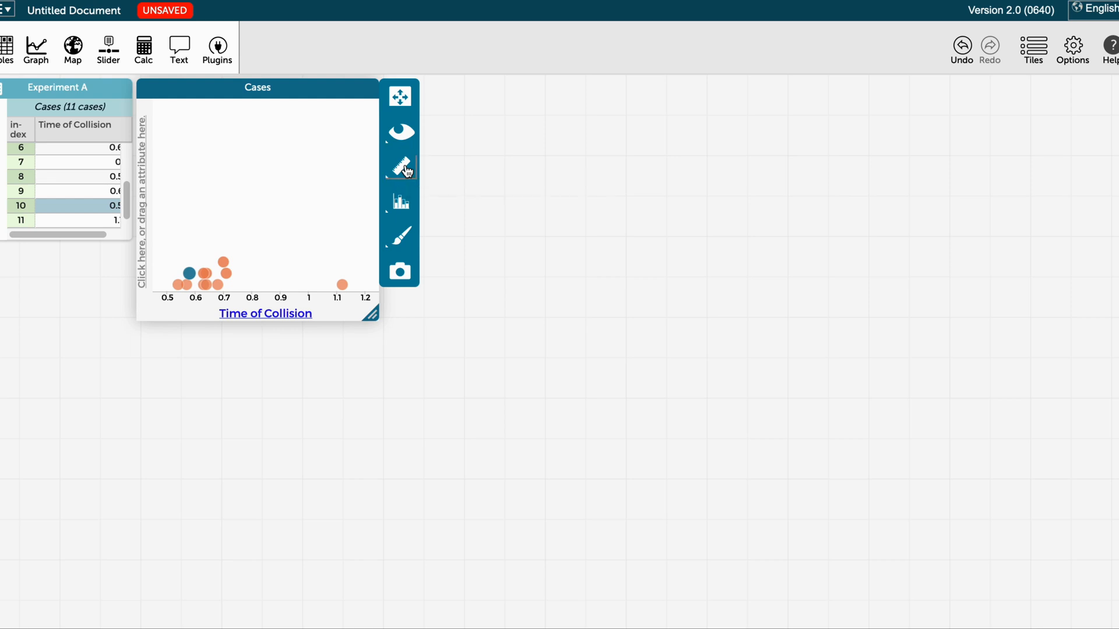
Step: Turn on Box Plot in the graph's Measure panel
left_click(400, 167)
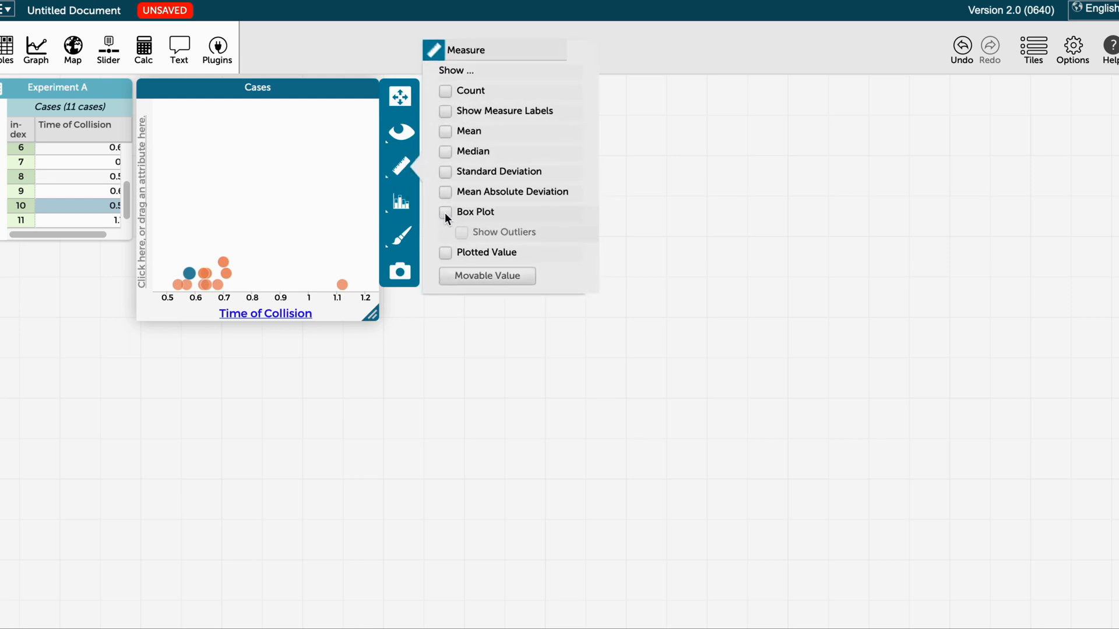
left_click(445, 212)
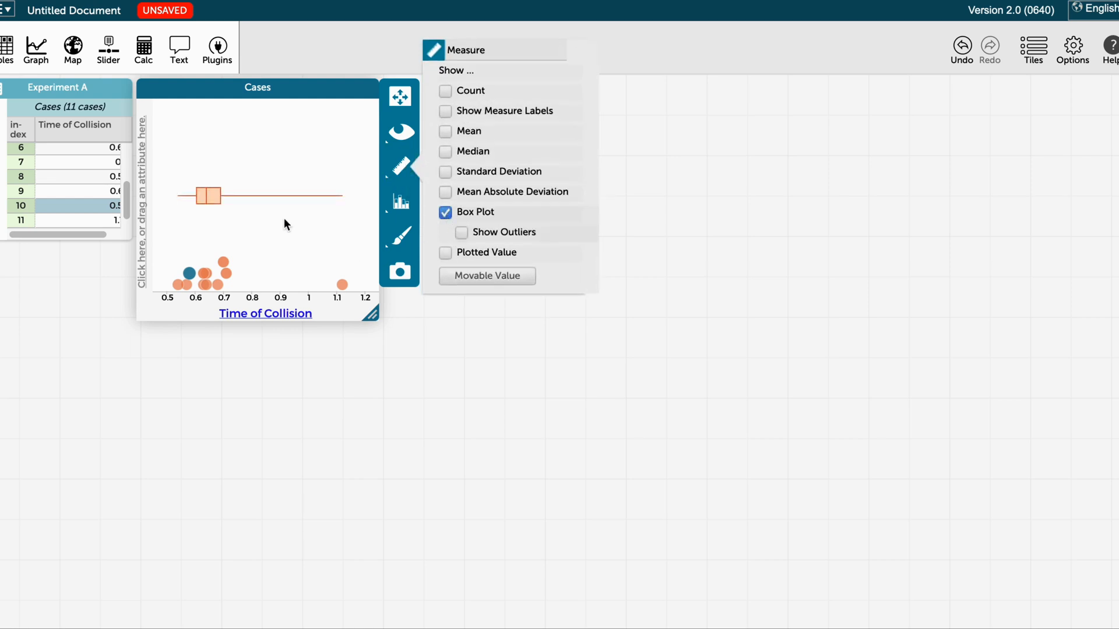
mouse_move(309, 199)
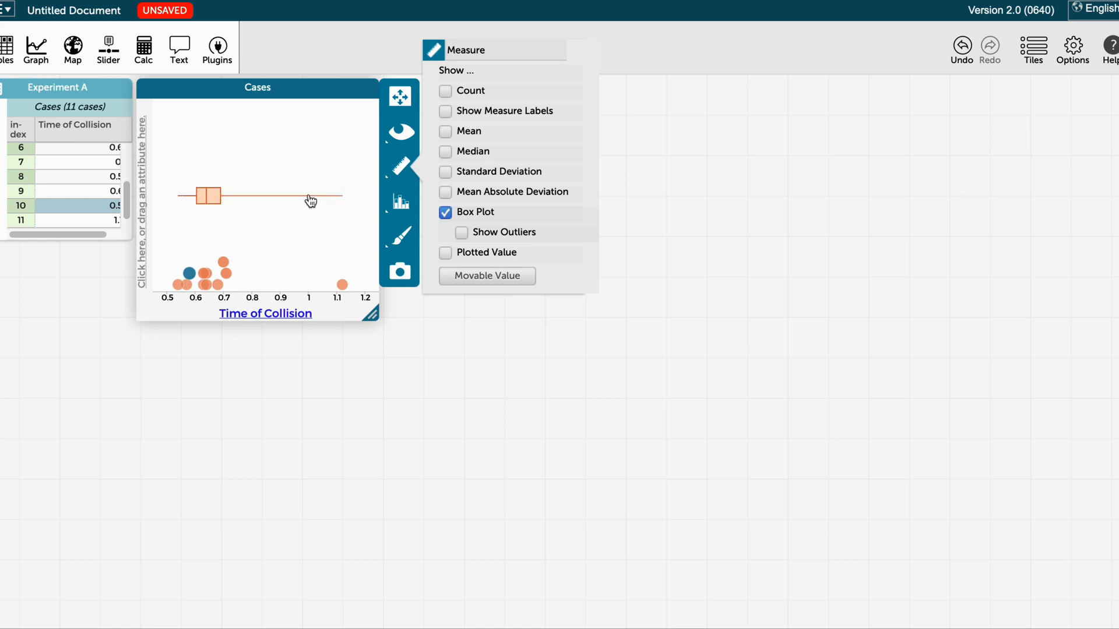
mouse_move(223, 211)
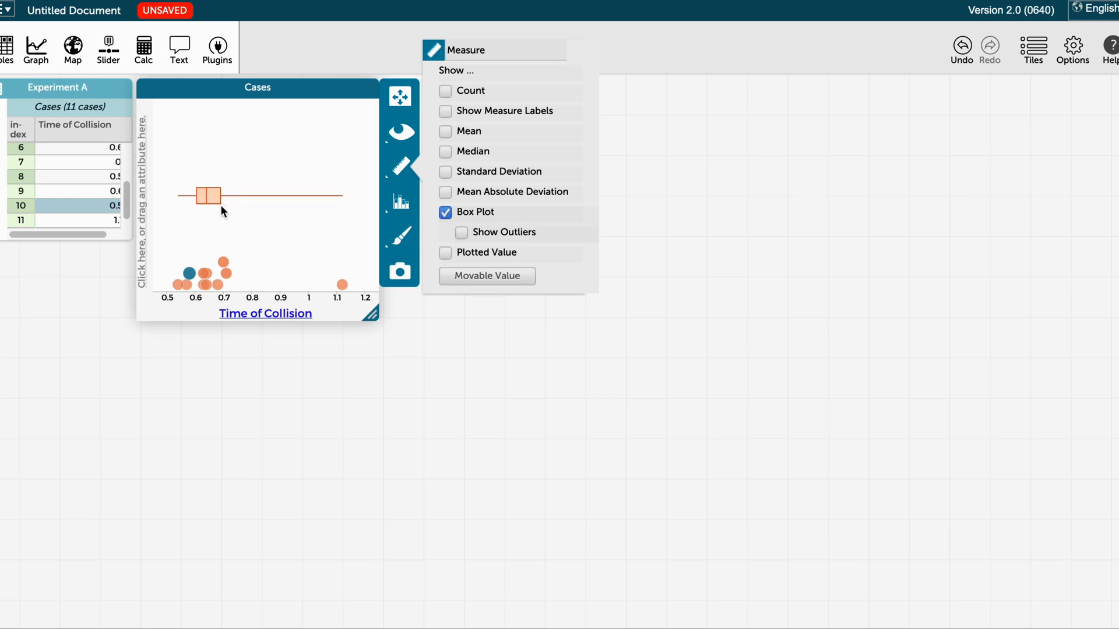
mouse_move(232, 202)
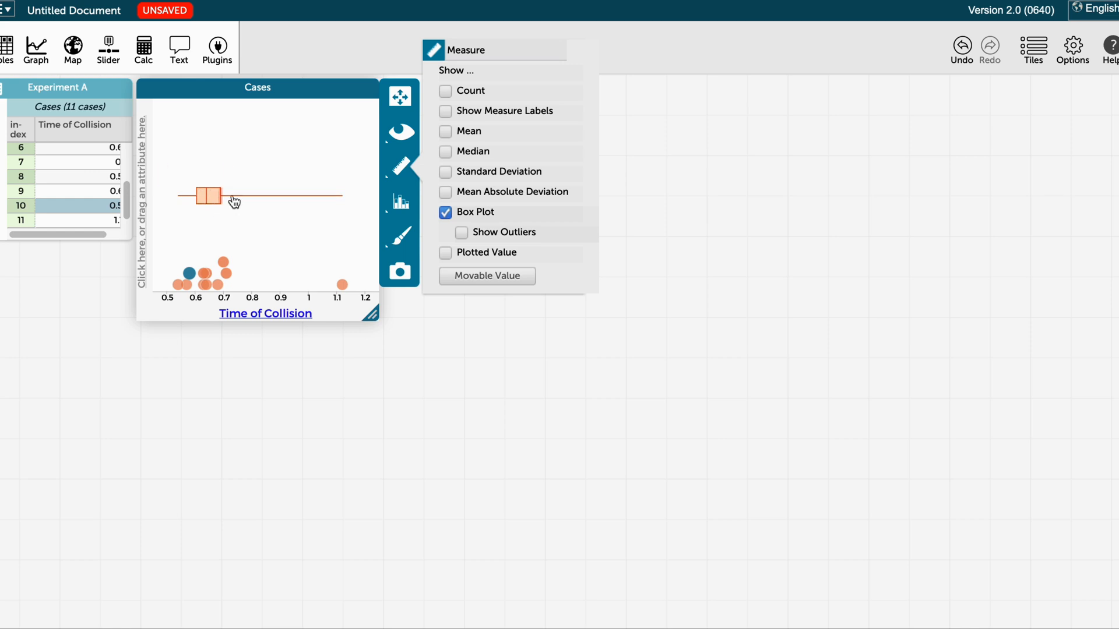
mouse_move(206, 205)
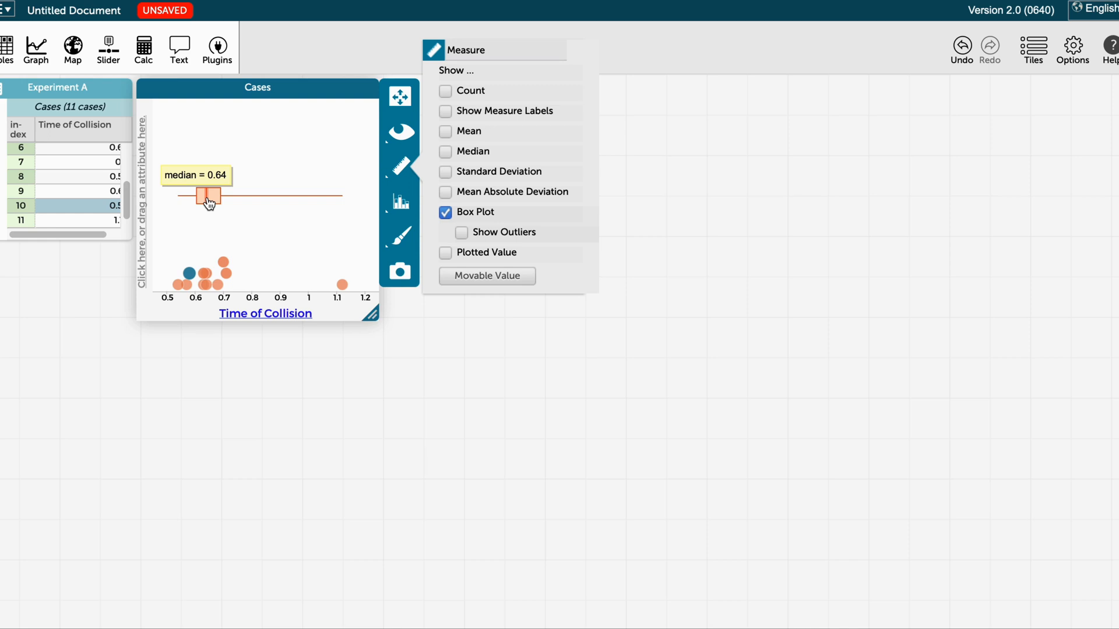
mouse_move(322, 250)
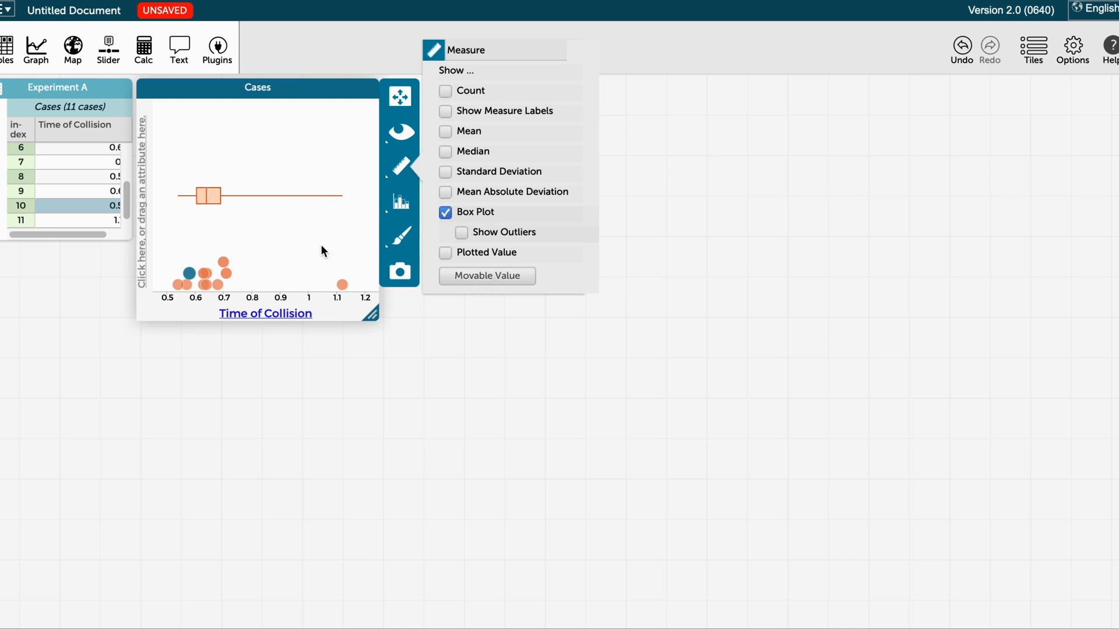
mouse_move(464, 240)
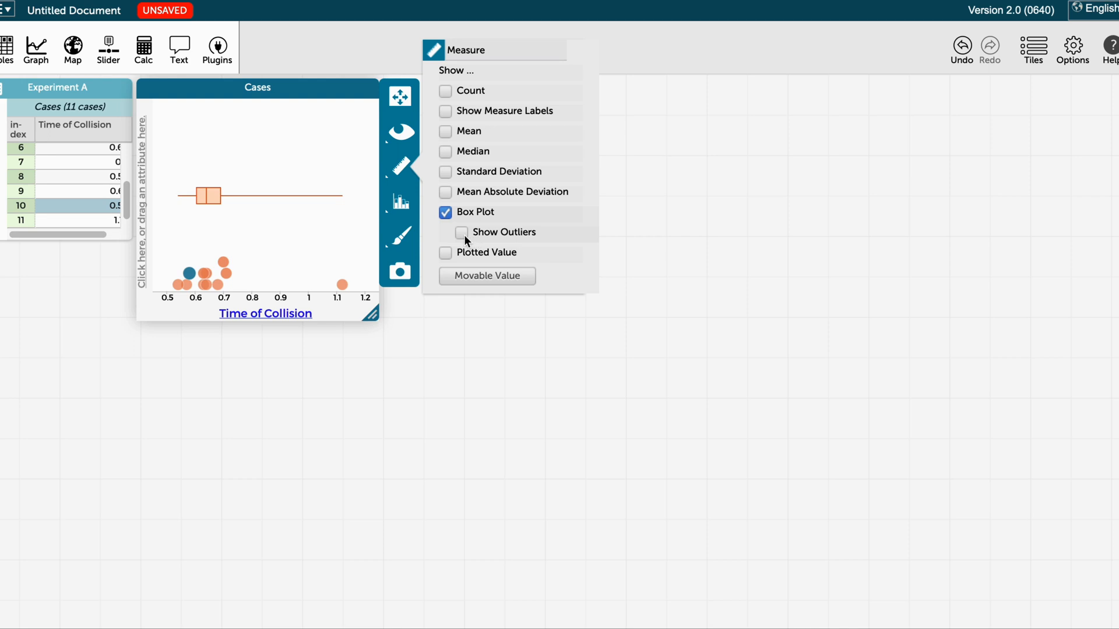
Step: Enable Show Outliers so 1.12 is marked separately
left_click(461, 233)
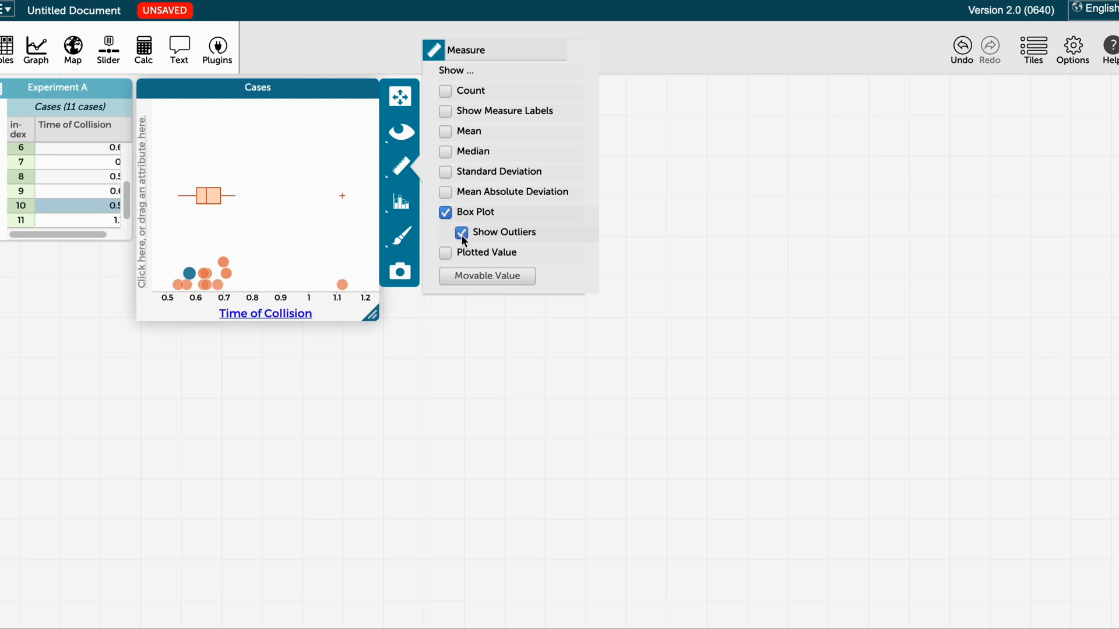
mouse_move(342, 287)
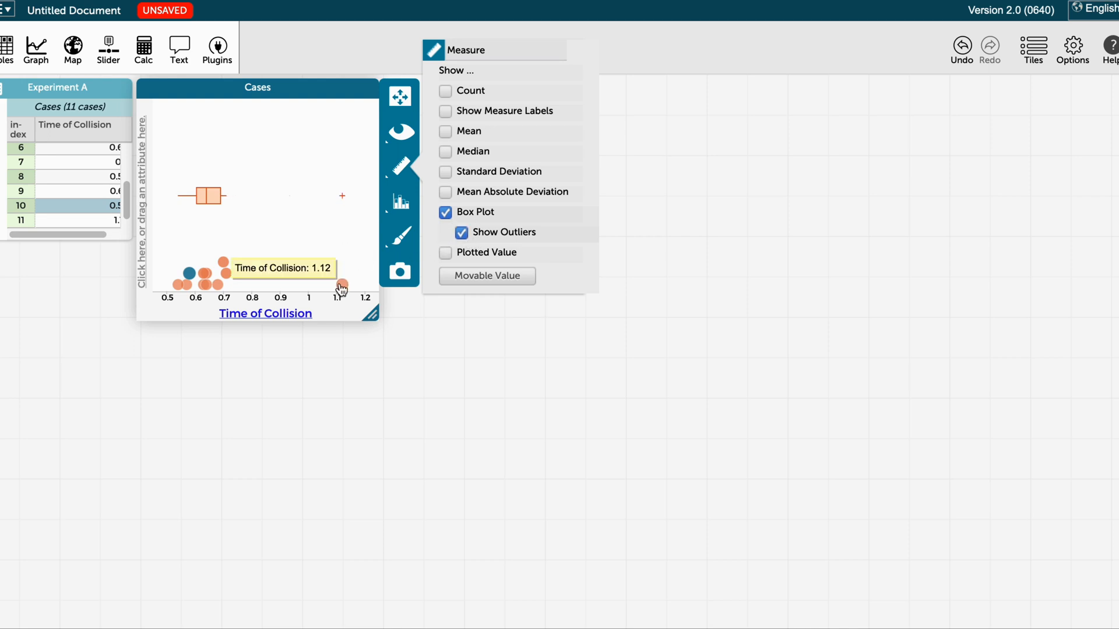